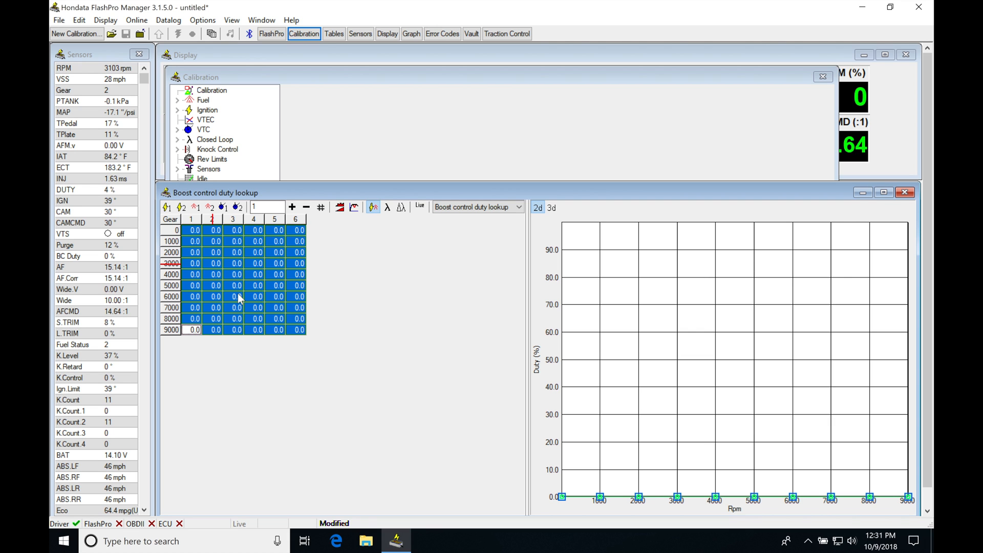
{"action": "mouse_move", "coordinate": [230, 285]}
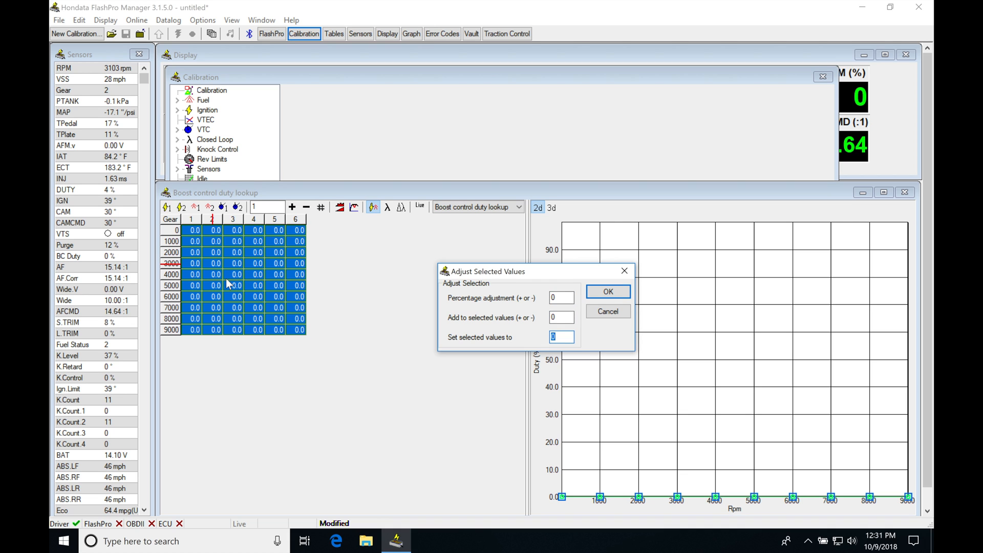
Step: Set every cell of the boost duty table to 10%, then raise all to 20%
{"action": "left_click", "coordinate": [608, 291]}
{"action": "type", "text": "20"}
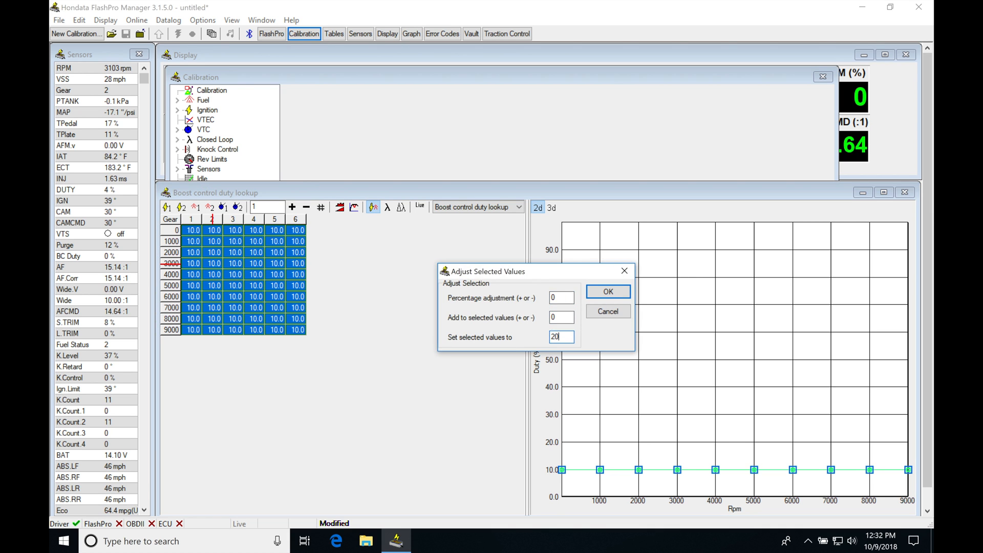
{"action": "left_click", "coordinate": [609, 291]}
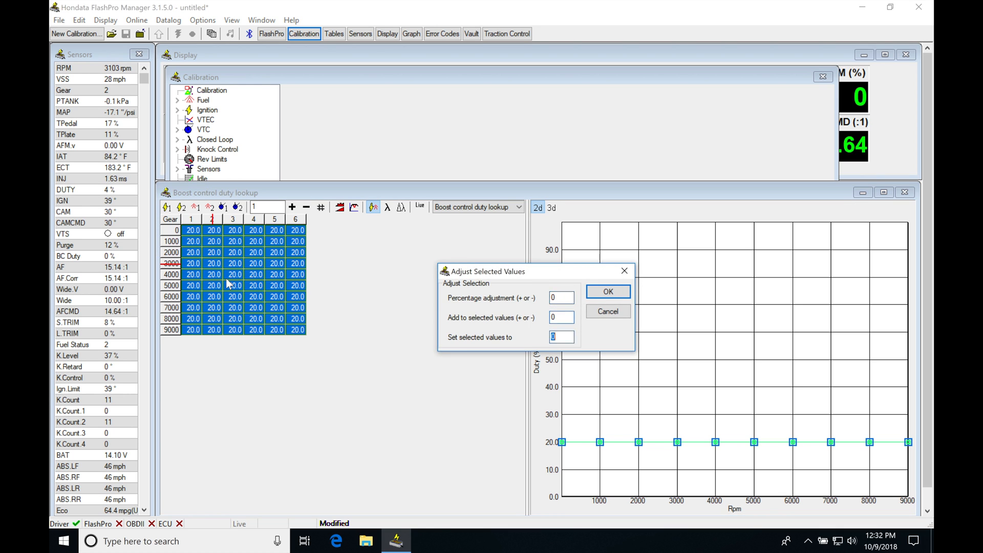
Step: Raise every cell of the boost duty table to 30%
{"action": "left_click", "coordinate": [608, 291]}
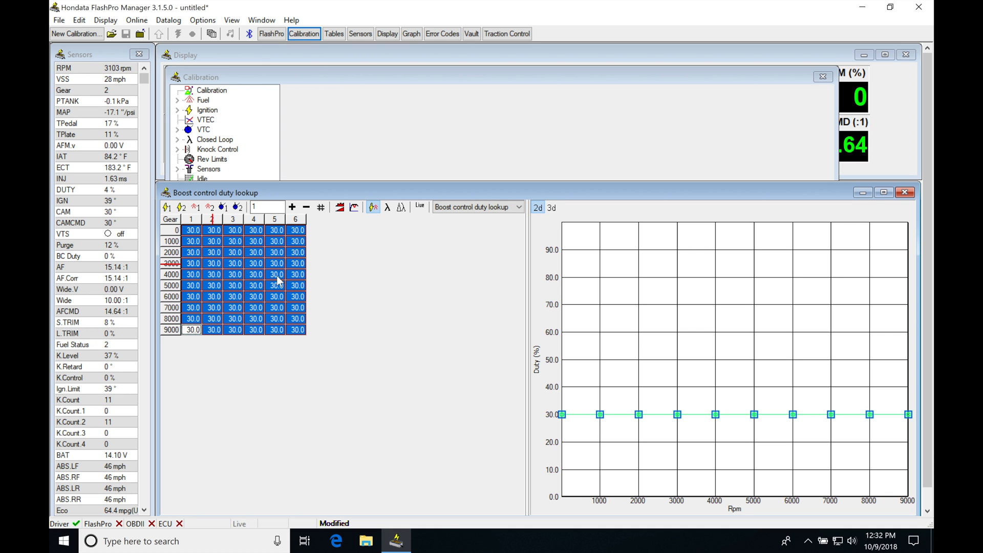
{"action": "mouse_move", "coordinate": [257, 282]}
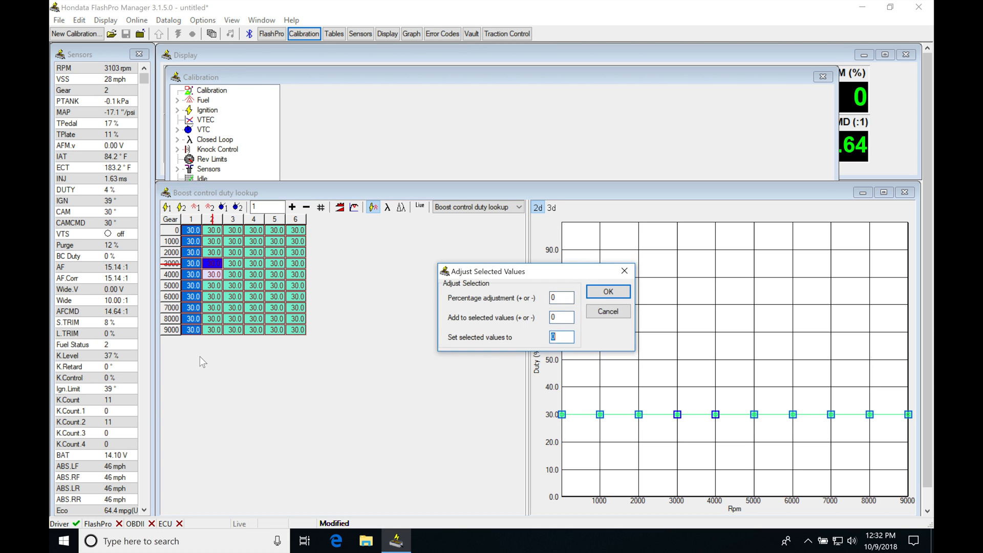
Step: Set the gear 1 column to 0% and the gear 3–6 columns to 50%
{"action": "left_click", "coordinate": [608, 291]}
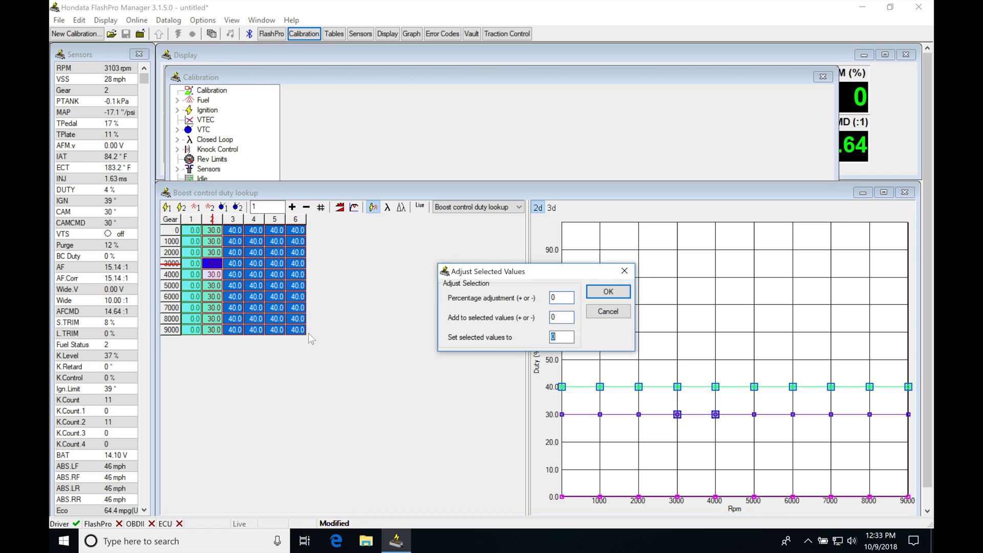
{"action": "left_click", "coordinate": [608, 291]}
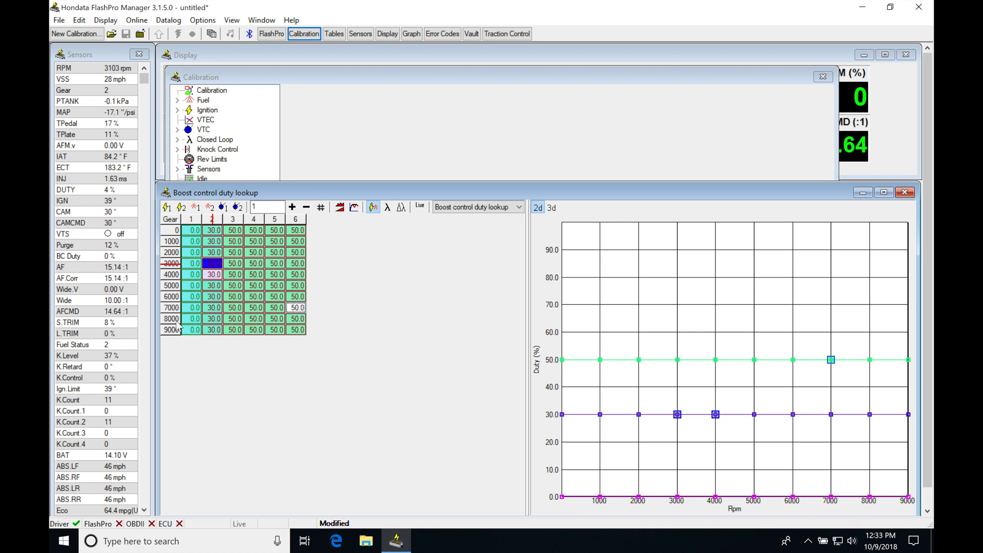
Step: Ramp gear 2 duty 35, 40, 45, 50, 50 across 5000–9000 rpm
{"action": "left_click", "coordinate": [212, 330]}
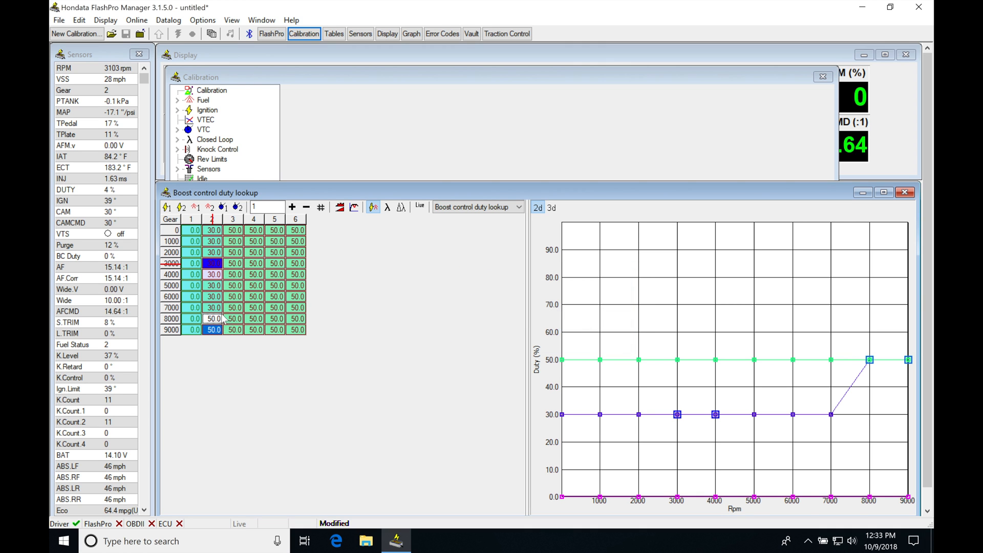
{"action": "type", "text": "45.0"}
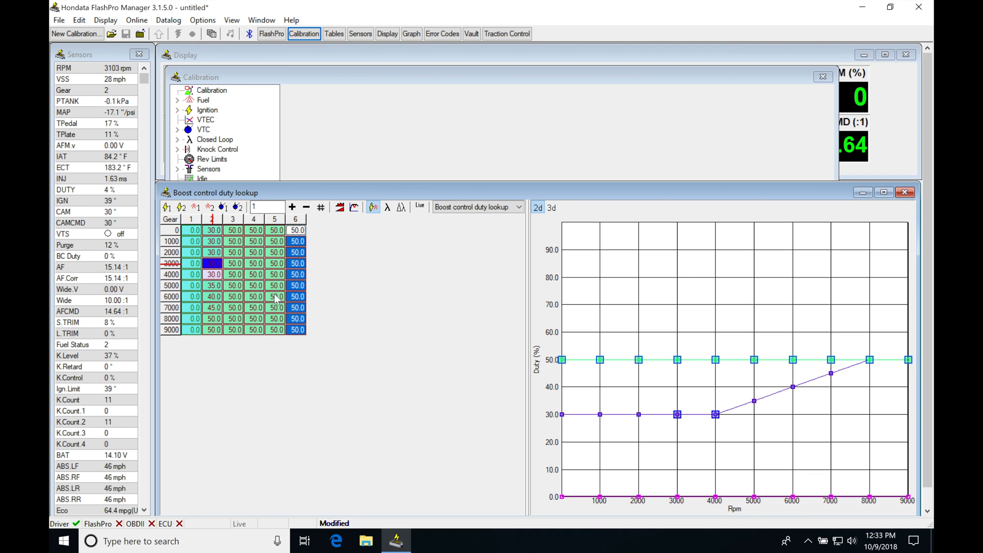
{"action": "mouse_move", "coordinate": [315, 307]}
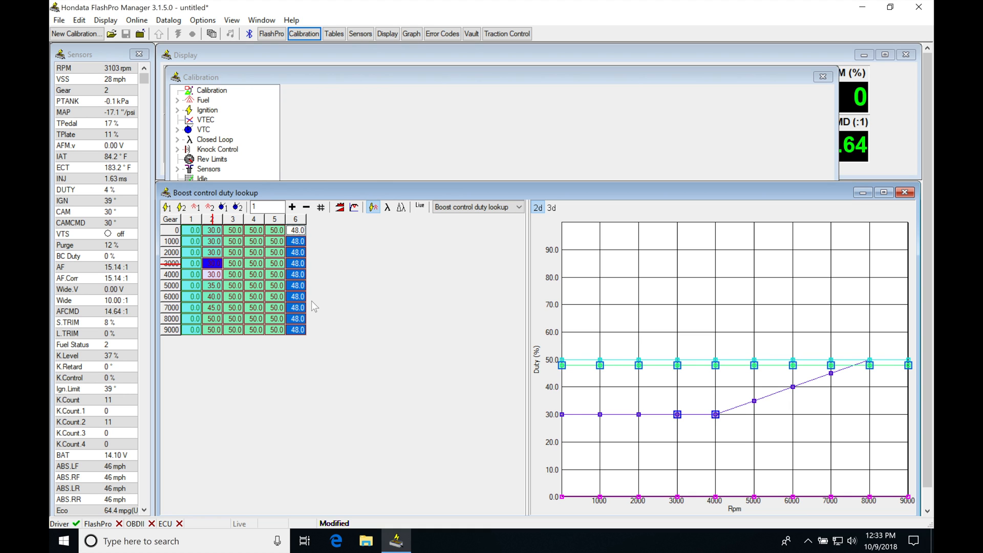
Step: Lower the gear 6 column from 50% to 47% at every rpm
{"action": "left_click", "coordinate": [306, 207]}
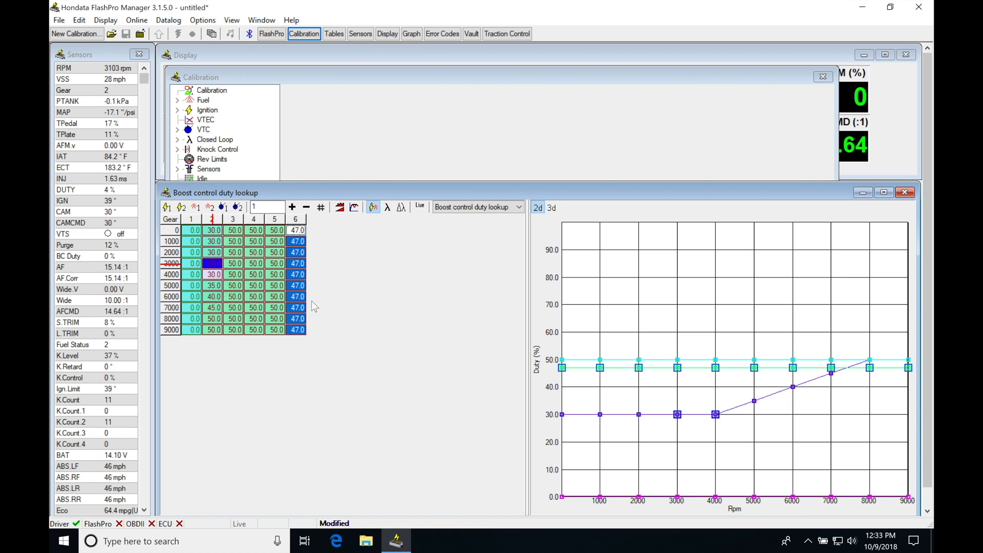